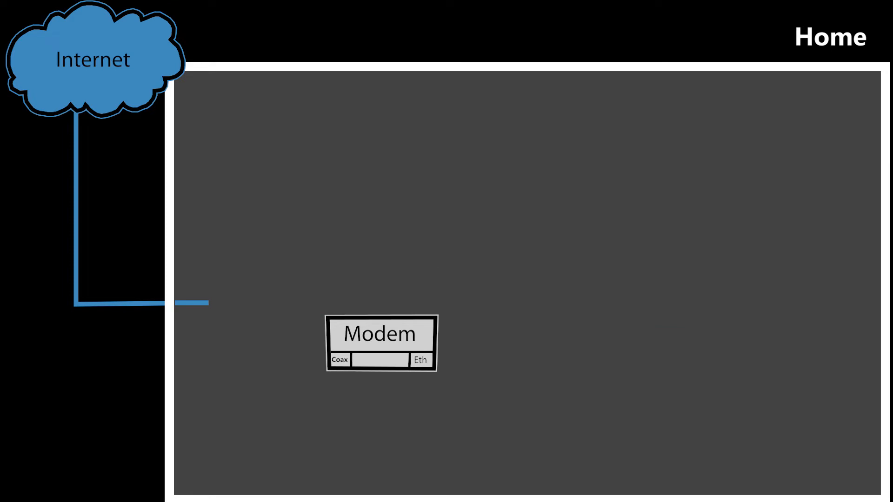
Step: Move the modem graphic with Coax and Eth ports into the Home frame beside the Internet cable
drag(380, 344, 265, 285)
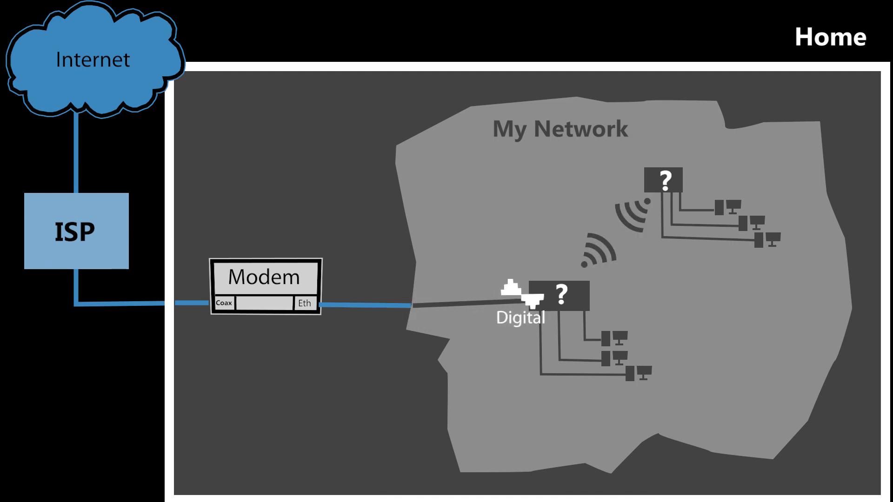
Step: Move the Digital signal marker along the cable toward the 'My Network' boundary
drag(520, 301, 392, 302)
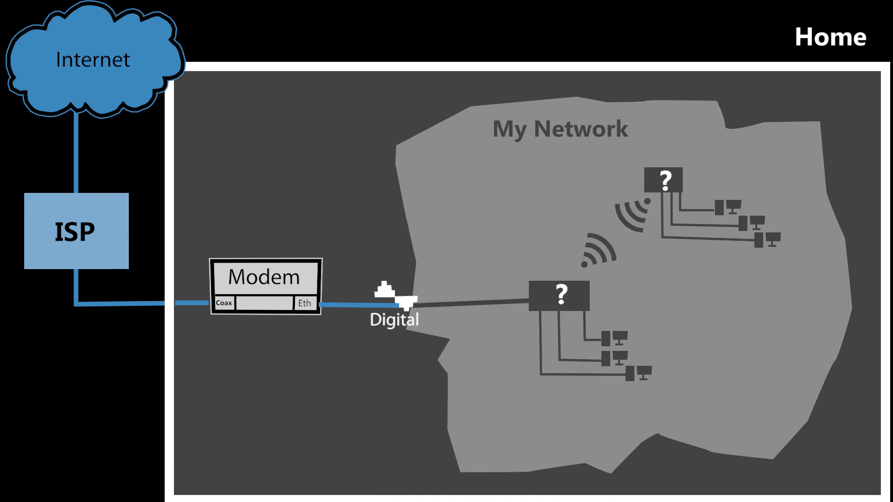